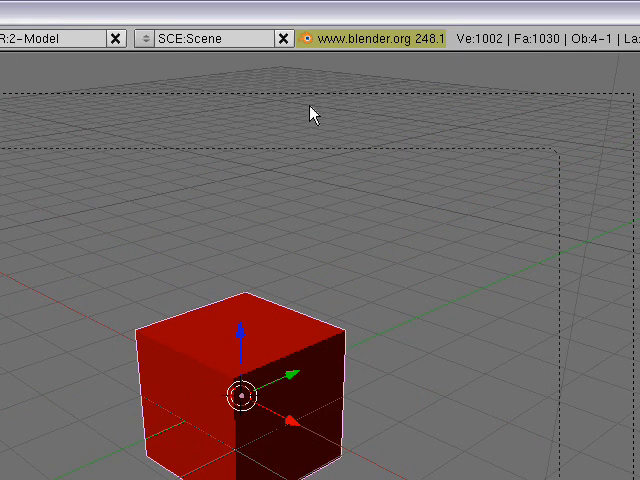
{"action": "mouse_move", "coordinate": [420, 50]}
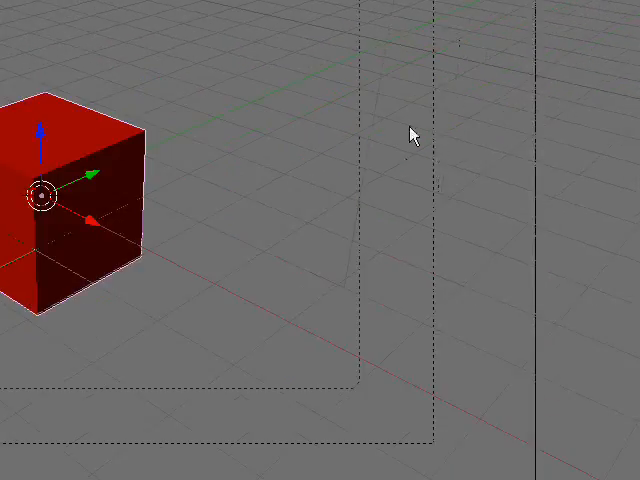
- Pick a physics Object type for the red cube in the Logic buttons
{"action": "left_click_drag", "start_coordinate": [35, 193], "coordinate": [440, 195]}
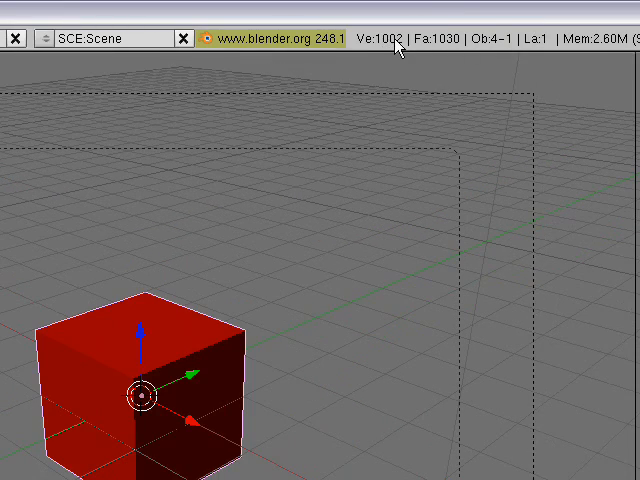
{"action": "mouse_move", "coordinate": [355, 12]}
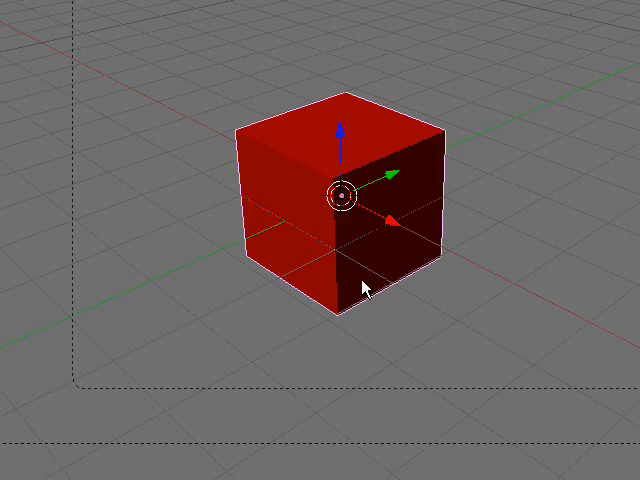
{"action": "mouse_move", "coordinate": [244, 368]}
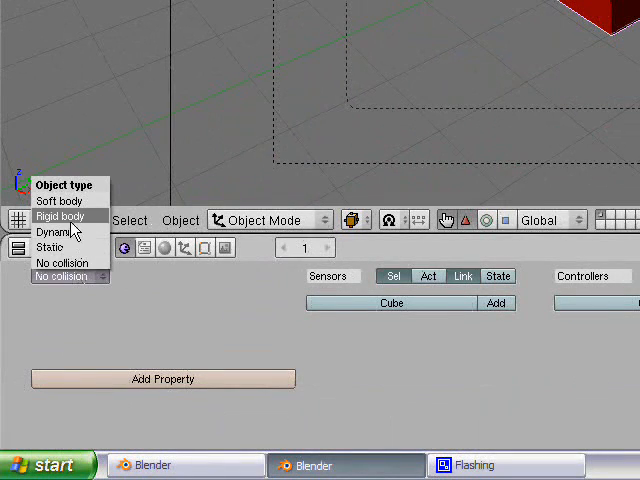
{"action": "left_click", "coordinate": [59, 216]}
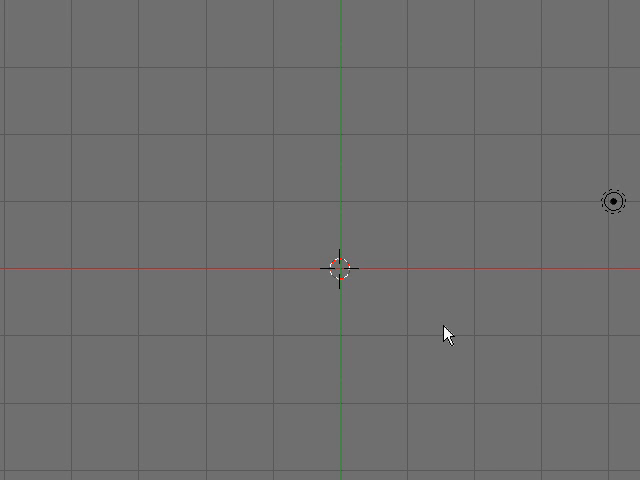
- Bring up the add-object menu listing mesh types over the empty grid
{"action": "right_click", "coordinate": [446, 334]}
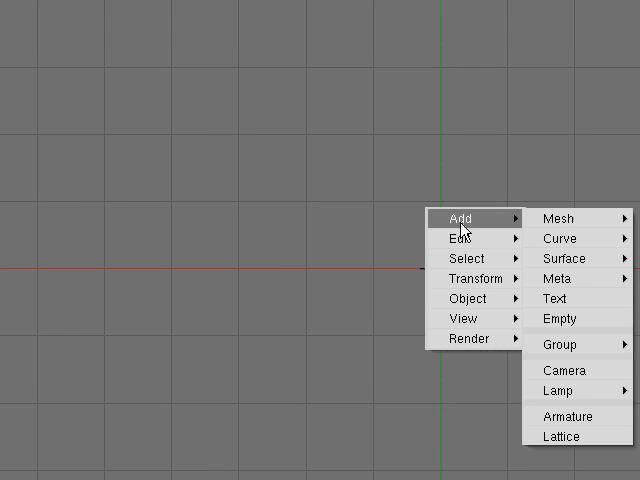
{"action": "left_click", "coordinate": [561, 218]}
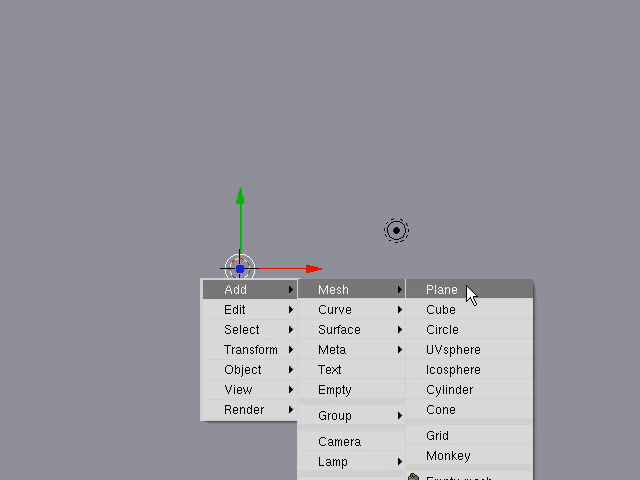
- Add a Plane mesh at the scene centre as the ground
{"action": "left_click", "coordinate": [440, 289]}
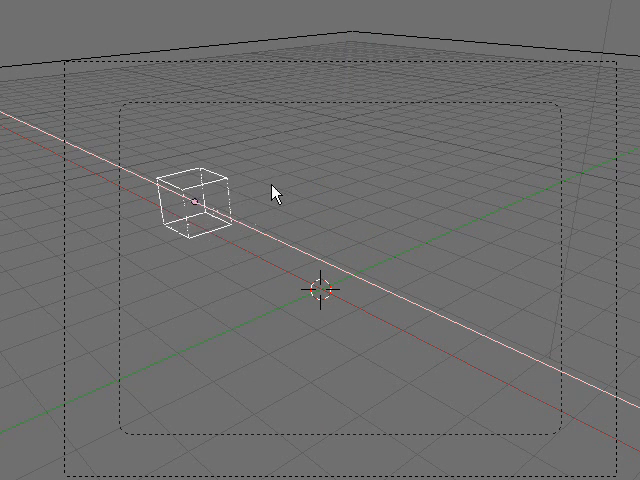
{"action": "left_click", "coordinate": [195, 205]}
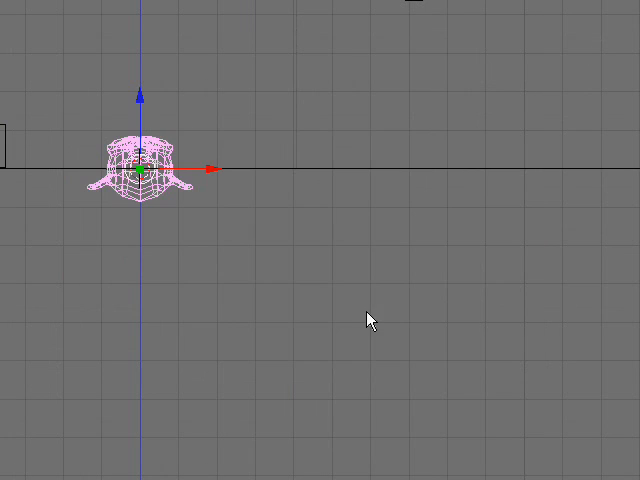
{"action": "mouse_move", "coordinate": [279, 277]}
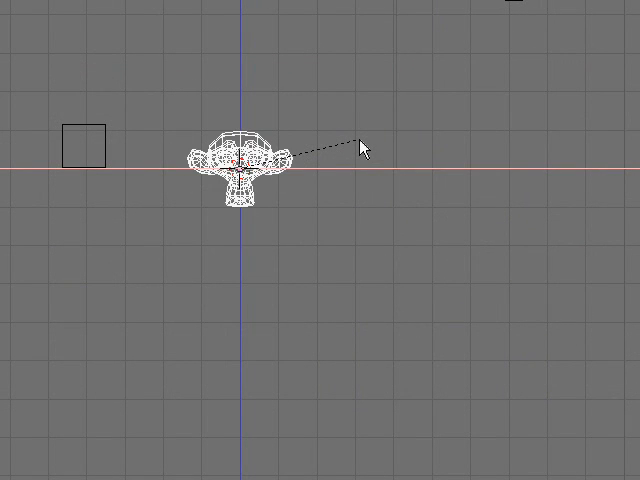
- Confirm the monkey head's new transform at the scene centre
{"action": "left_click", "coordinate": [240, 160]}
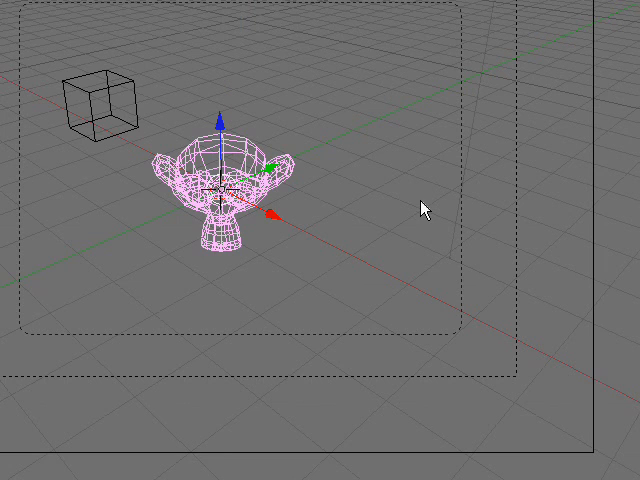
{"action": "mouse_move", "coordinate": [304, 289]}
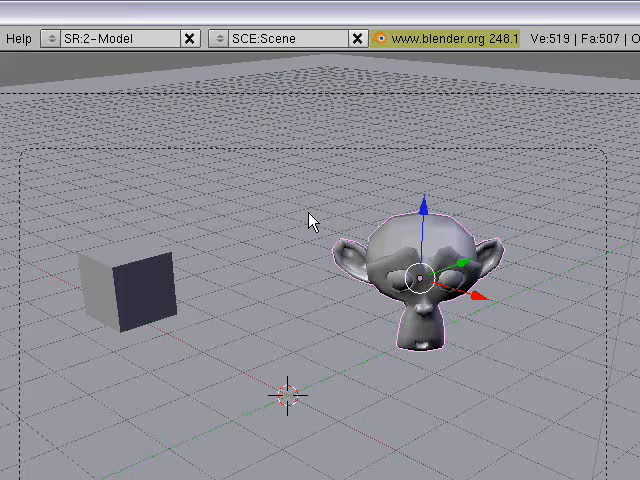
{"action": "mouse_move", "coordinate": [312, 353]}
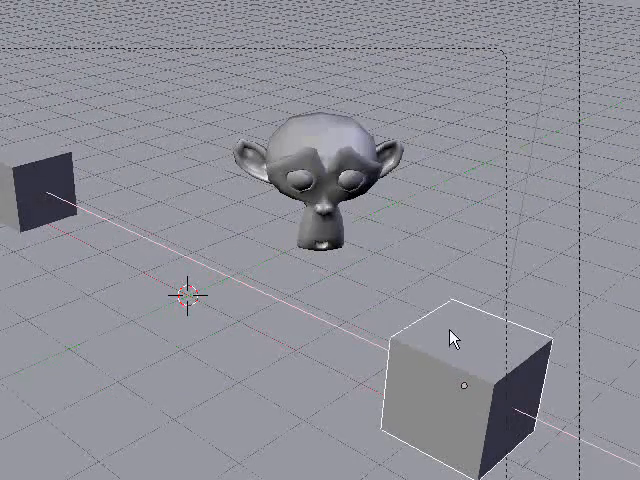
- Open the add-object mesh menu again beside the monkey head and cubes
{"action": "left_click", "coordinate": [448, 380]}
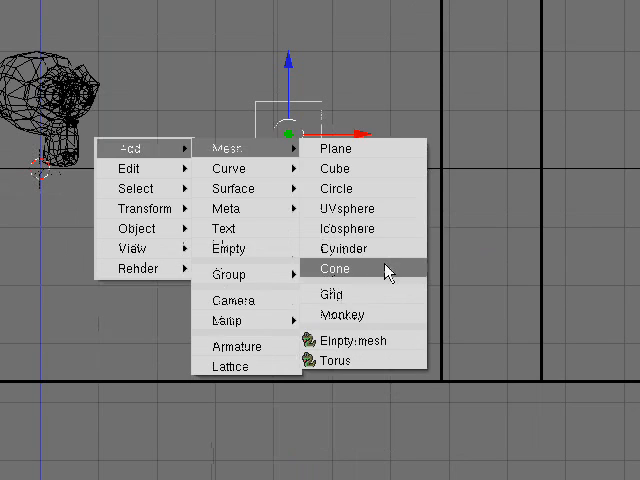
- Add a cone mesh with default settings: 32 vertices, radius 1, depth 2
{"action": "left_click", "coordinate": [334, 268]}
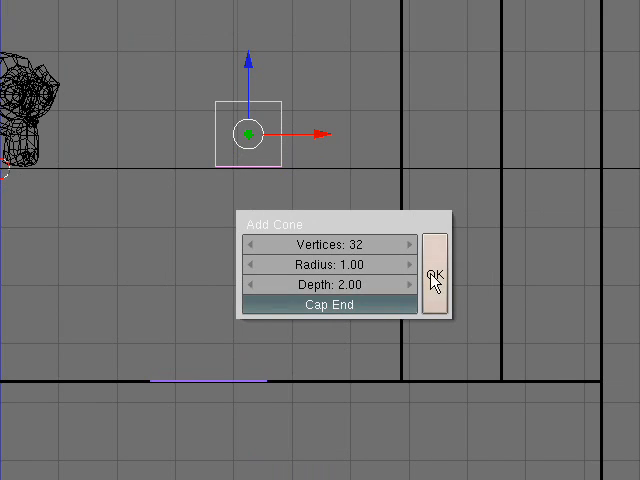
{"action": "left_click", "coordinate": [437, 276]}
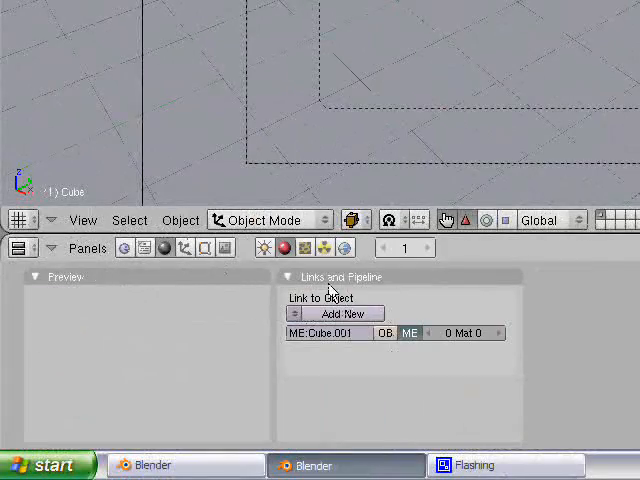
- Add a new material linked to the cube in the Material panel
{"action": "left_click", "coordinate": [334, 313]}
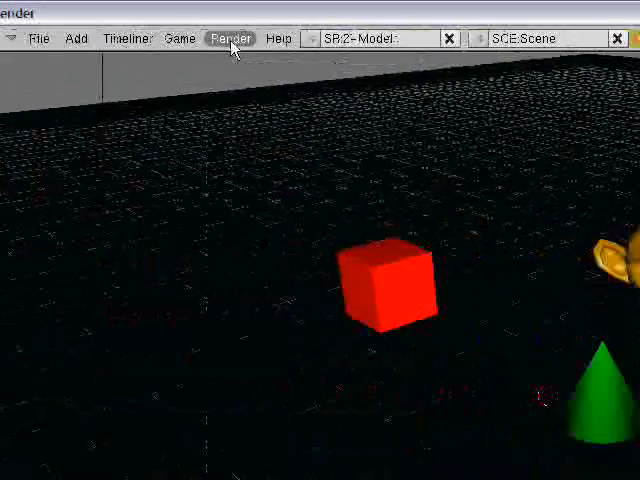
- Open the Render menu to render the current frame
{"action": "left_click", "coordinate": [229, 38]}
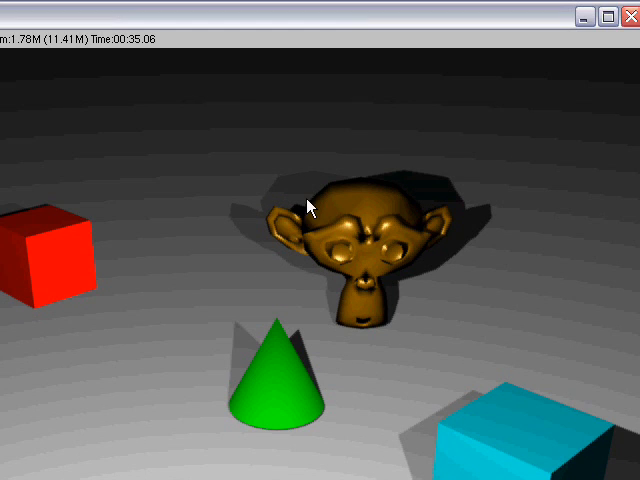
{"action": "mouse_move", "coordinate": [389, 207]}
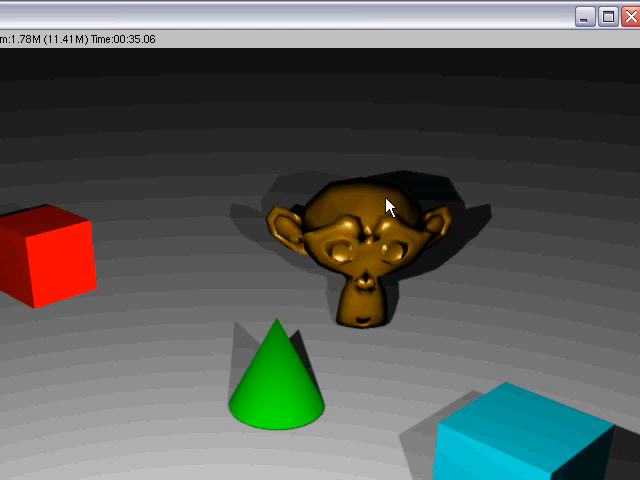
{"action": "mouse_move", "coordinate": [218, 291]}
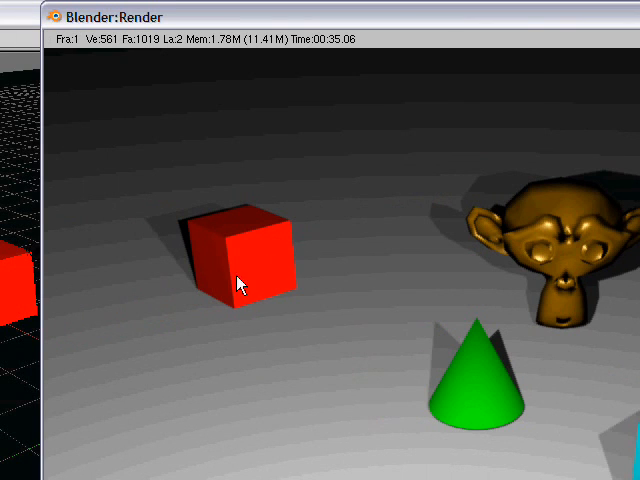
{"action": "mouse_move", "coordinate": [237, 280]}
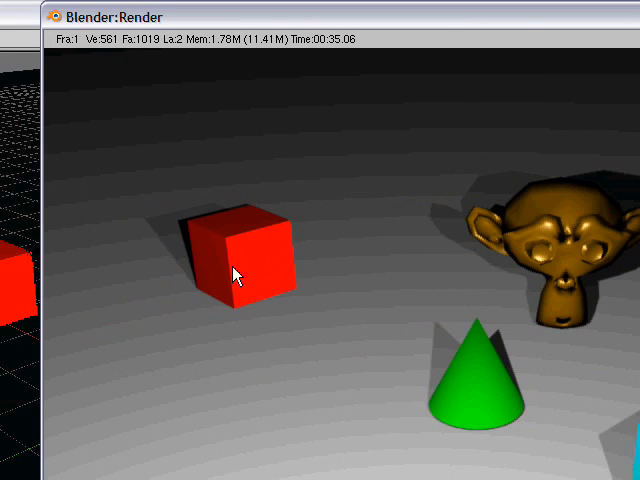